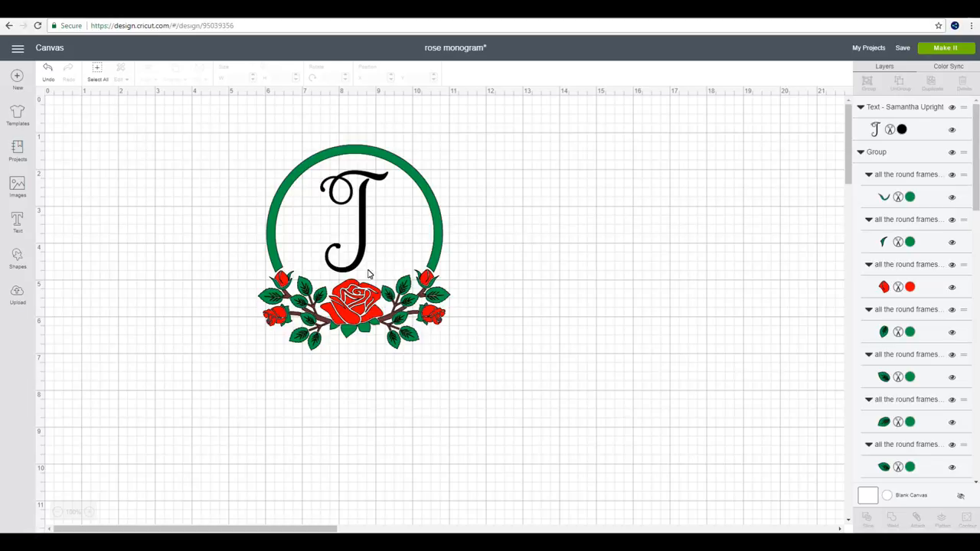
mouse_move(370, 257)
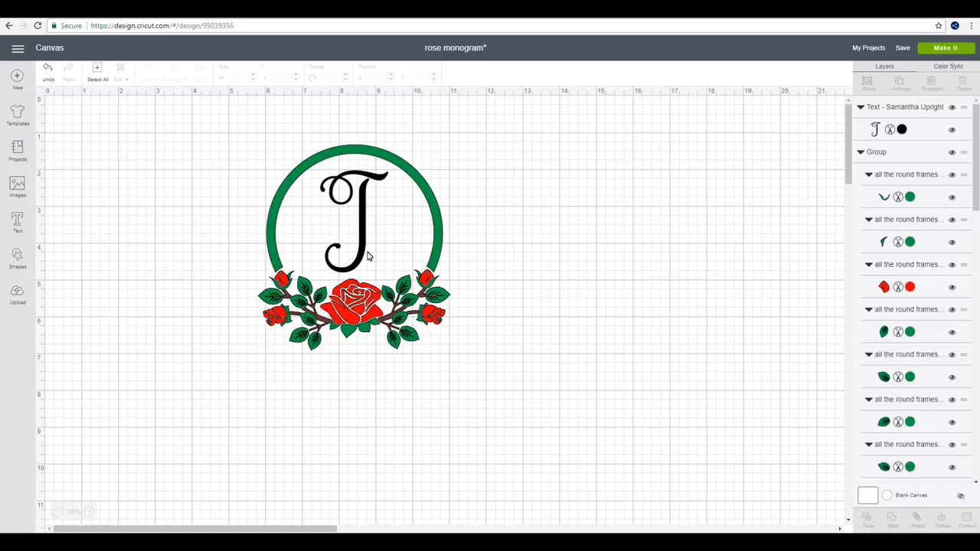
mouse_move(434, 198)
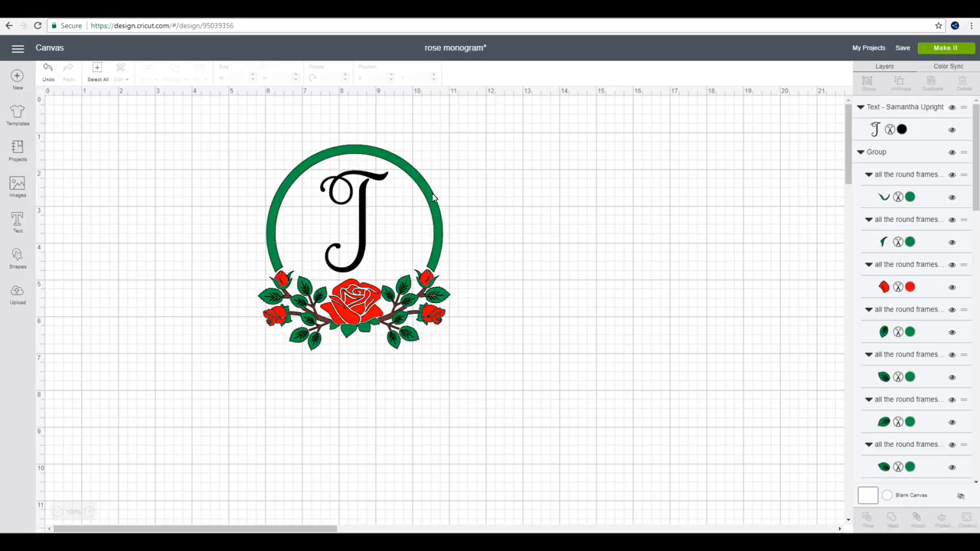
Step: Select the letter, ring, roses and leaves together and weld them into one green shape
left_click(355, 237)
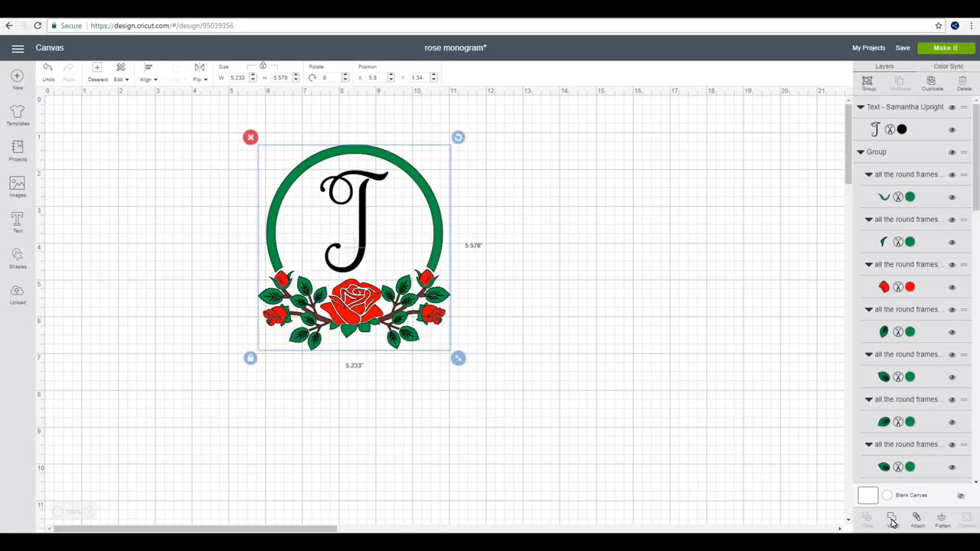
left_click(867, 521)
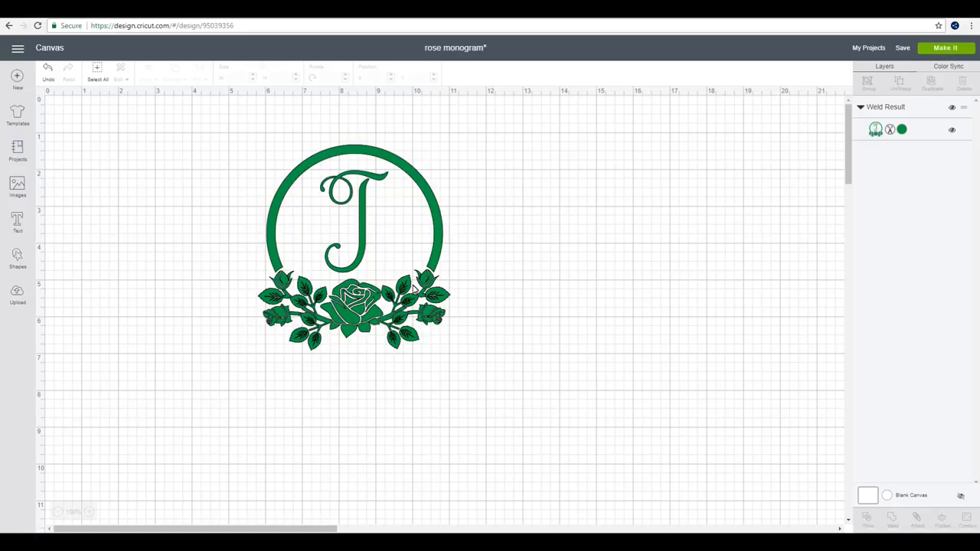
mouse_move(310, 178)
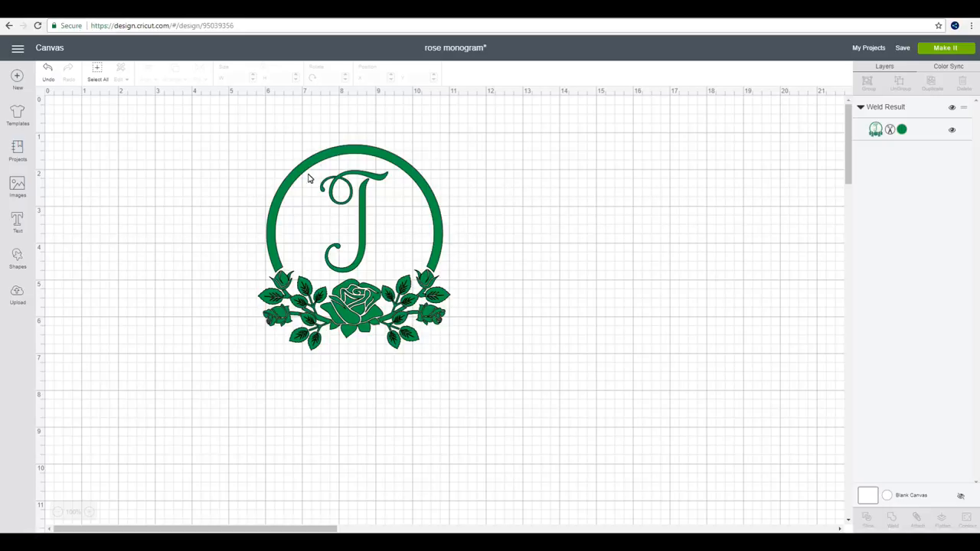
mouse_move(339, 236)
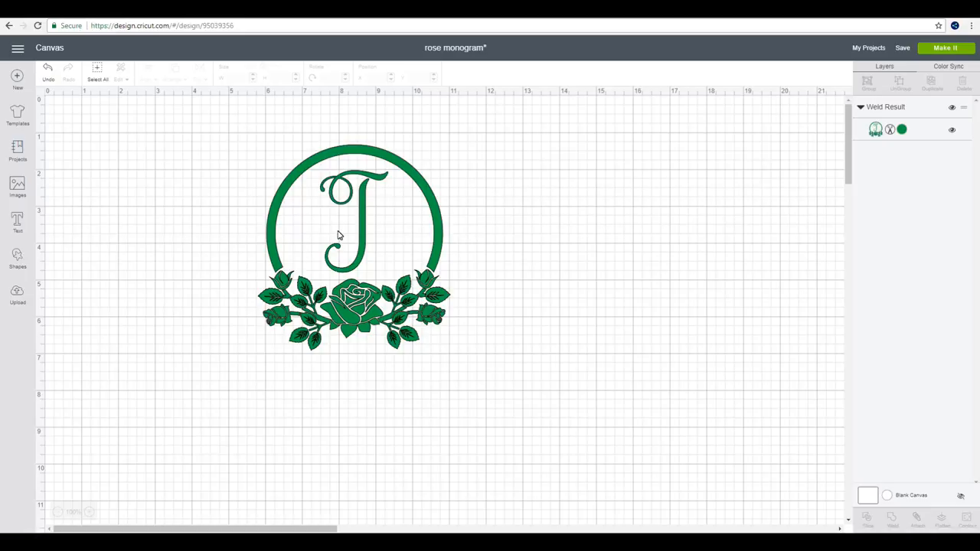
mouse_move(362, 254)
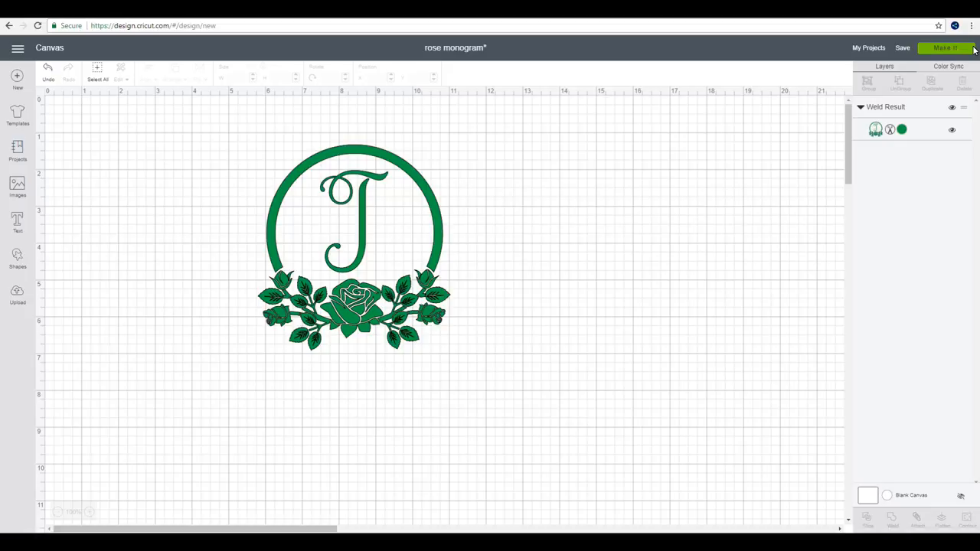
Step: Send the welded monogram to a 12x12 mat and switch Mirror on
left_click(945, 47)
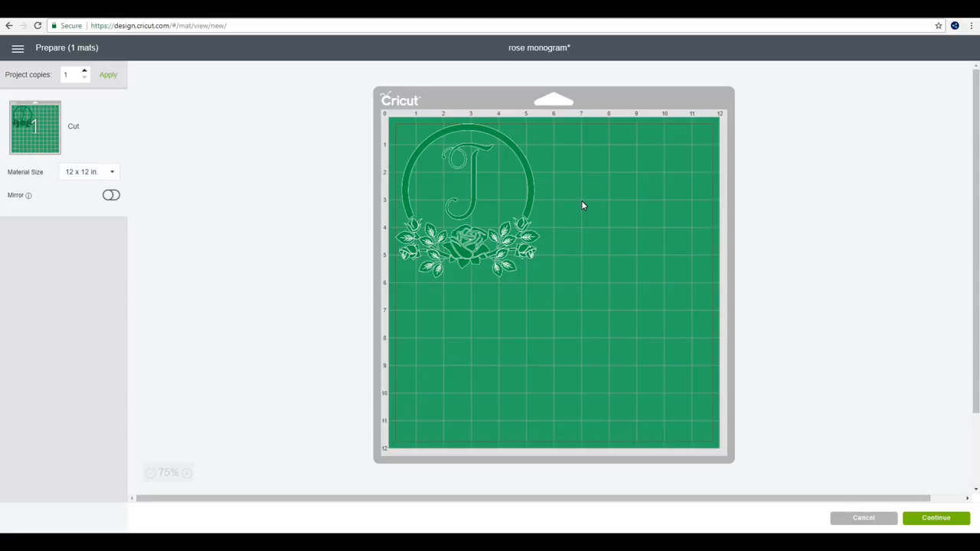
mouse_move(129, 207)
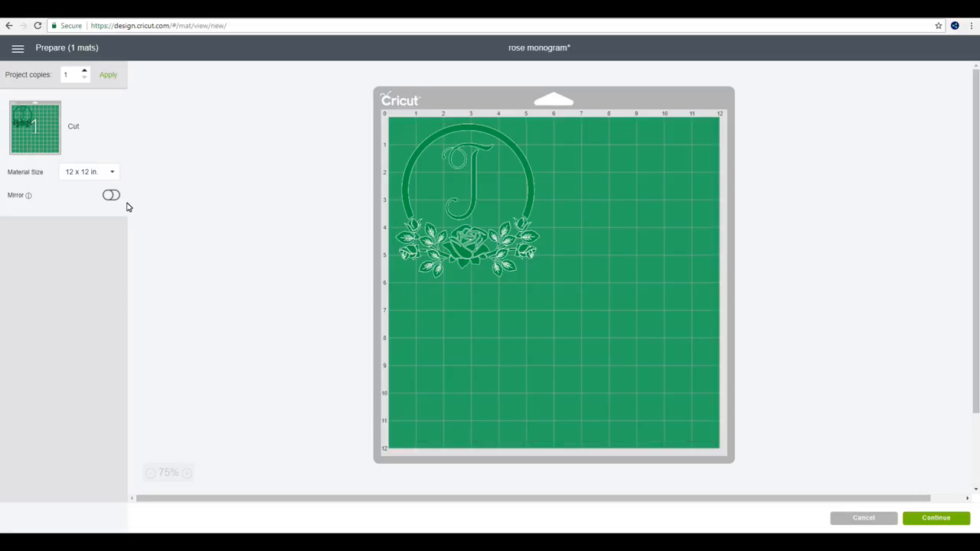
left_click(111, 195)
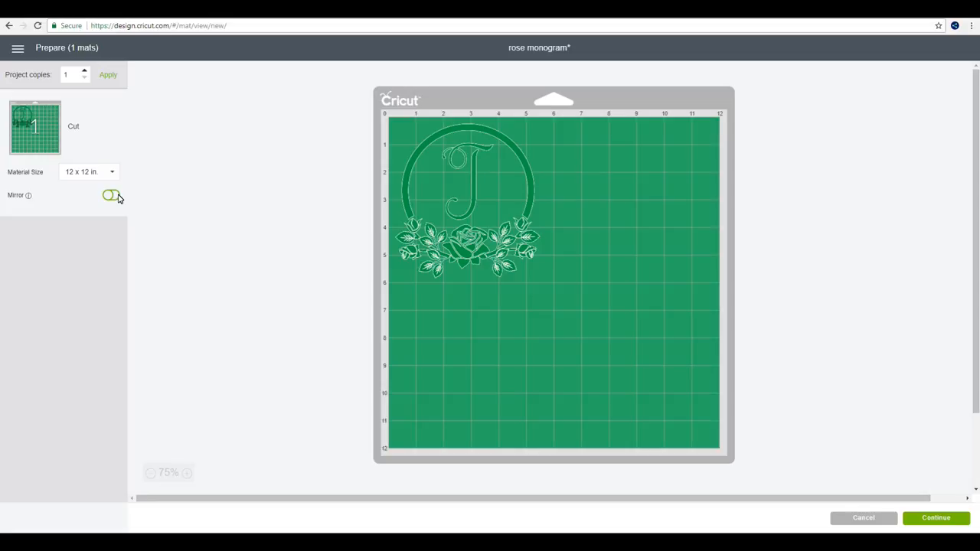
left_click(112, 195)
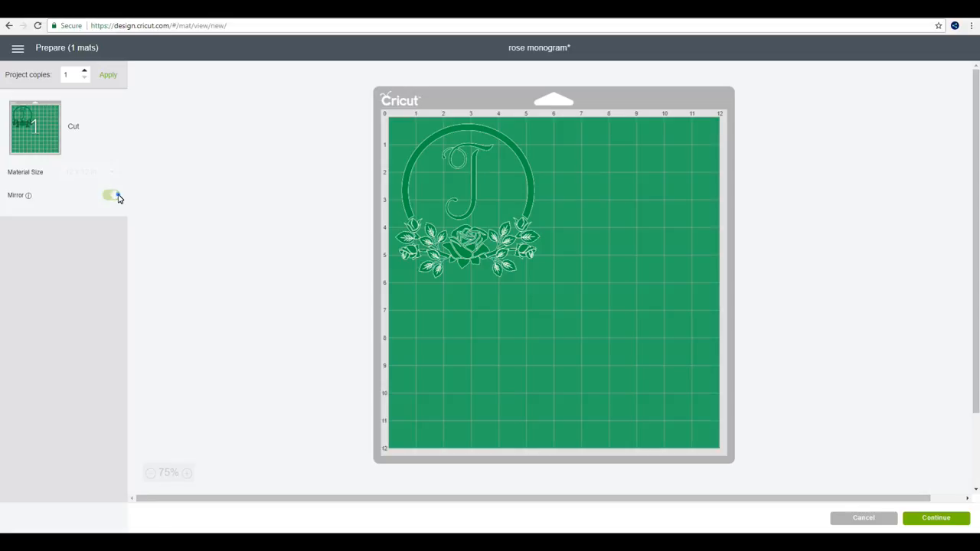
left_click(112, 196)
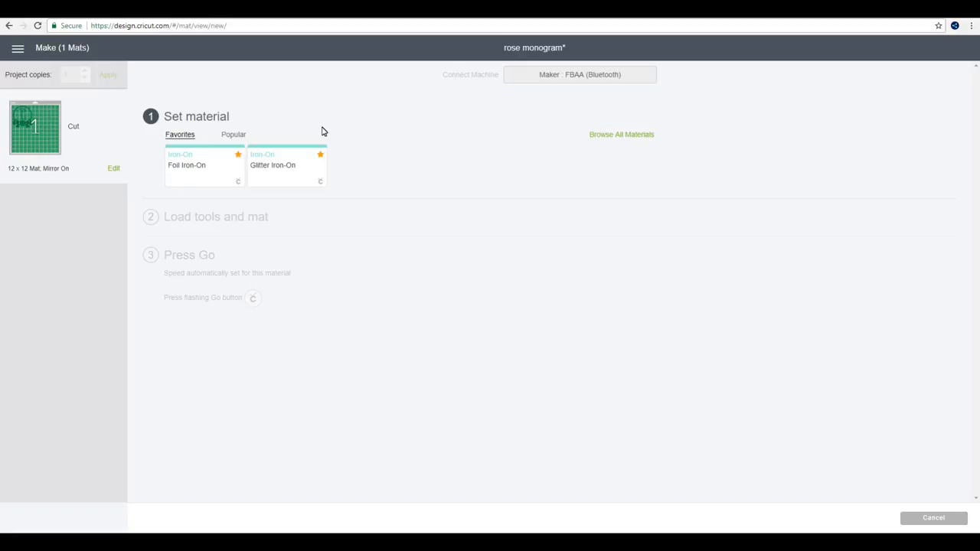
mouse_move(599, 165)
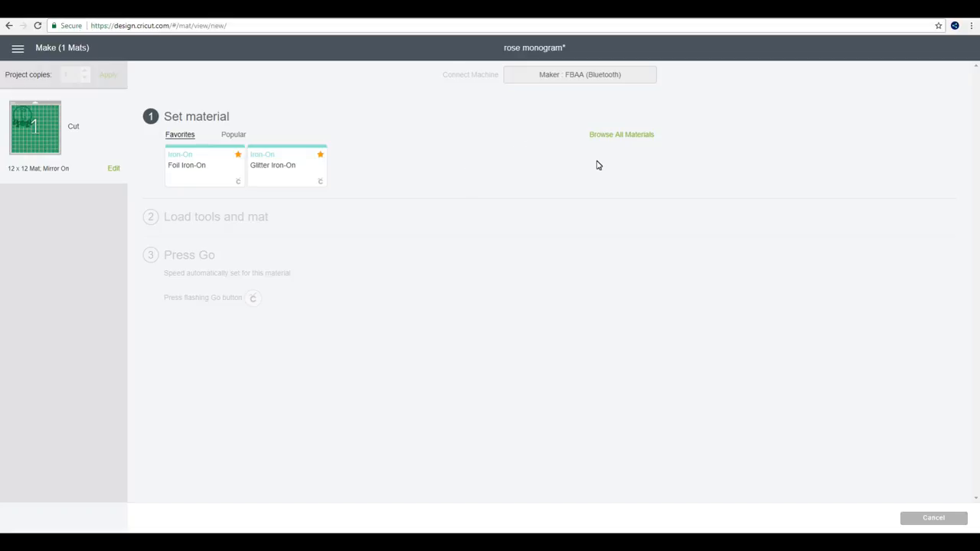
mouse_move(624, 136)
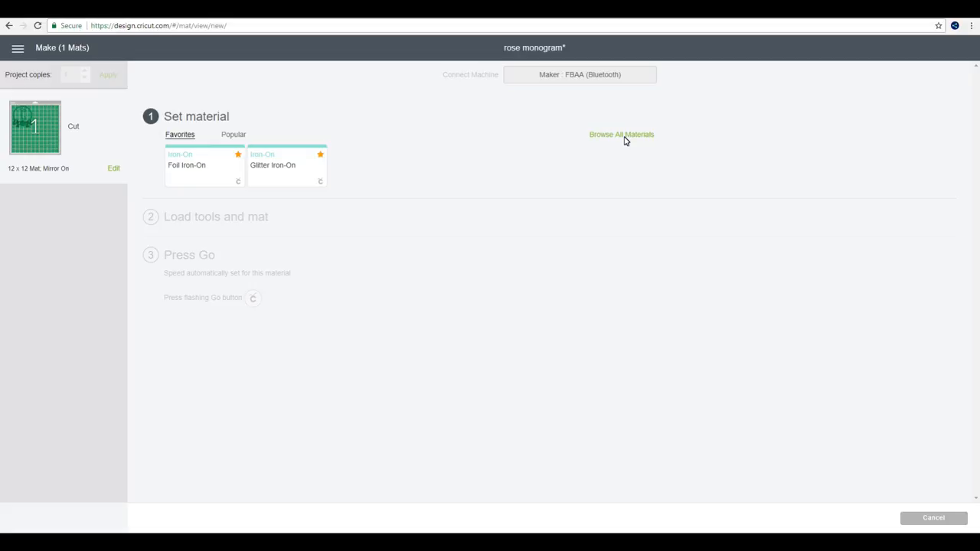
Step: Choose Freezer Paper from the full materials list and confirm it
left_click(621, 134)
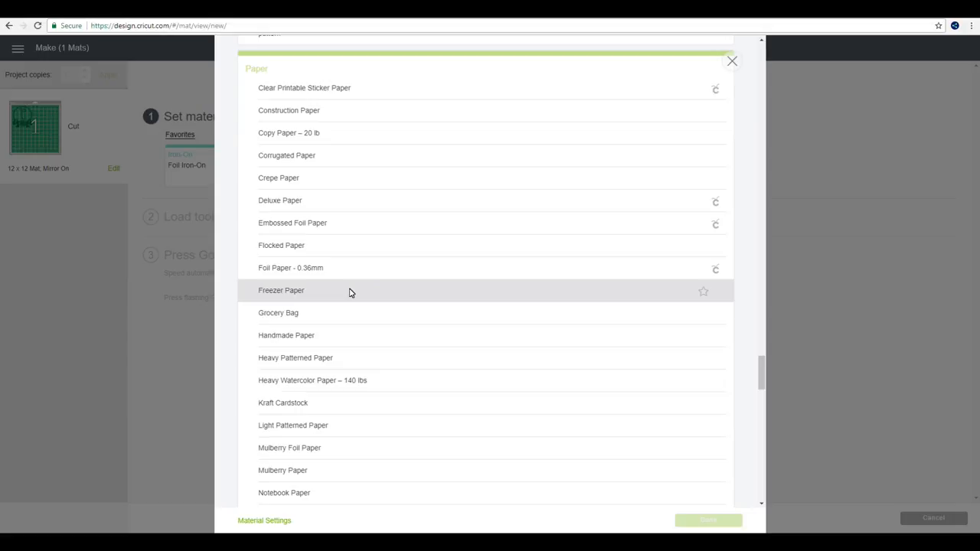
left_click(281, 290)
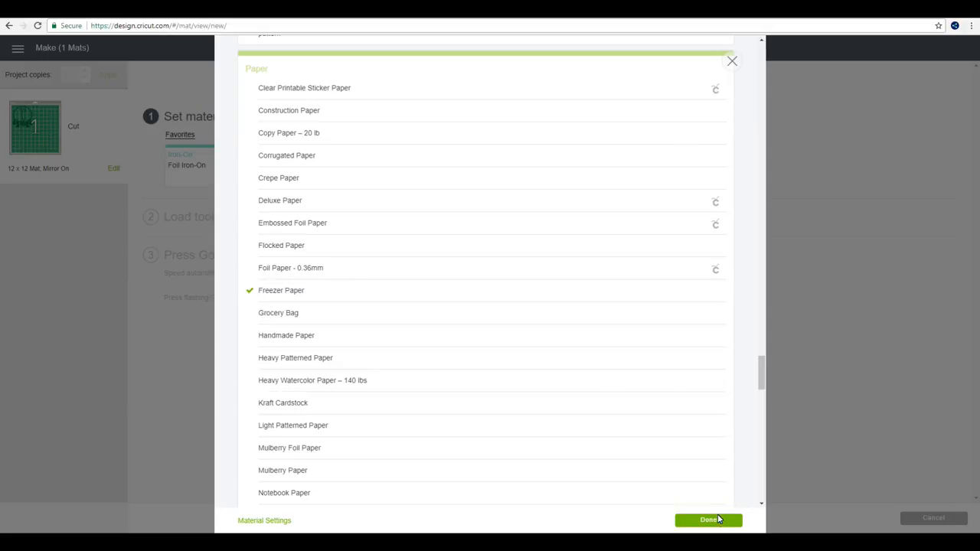
left_click(708, 520)
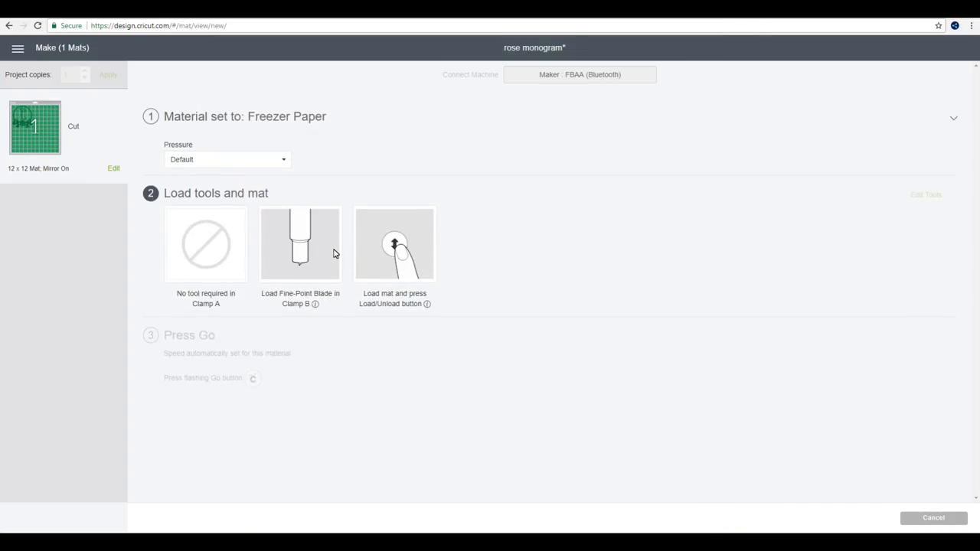